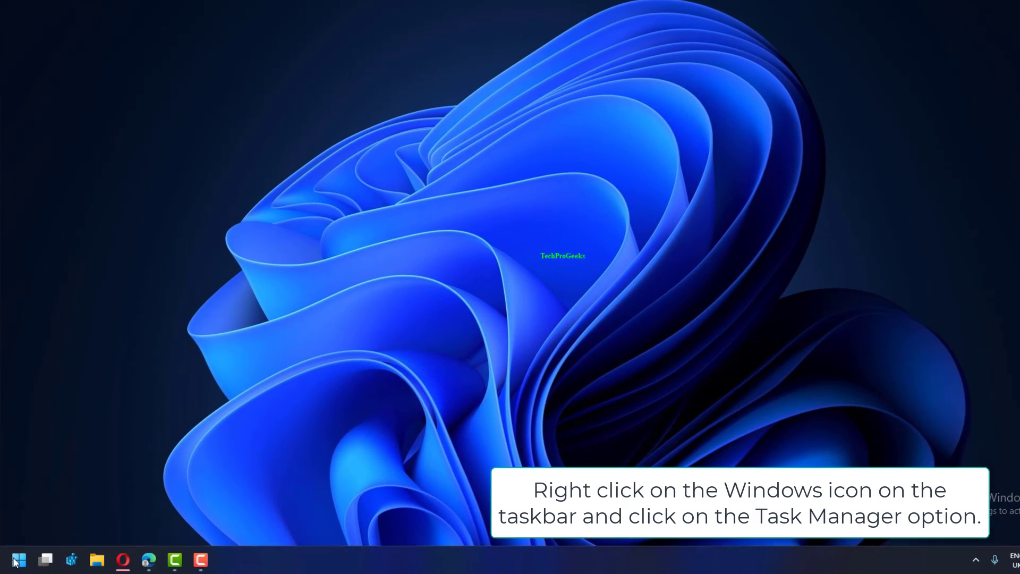
Launch Task Manager from the Start button's quick system menu
{"action": "right_click", "coordinate": [18, 560]}
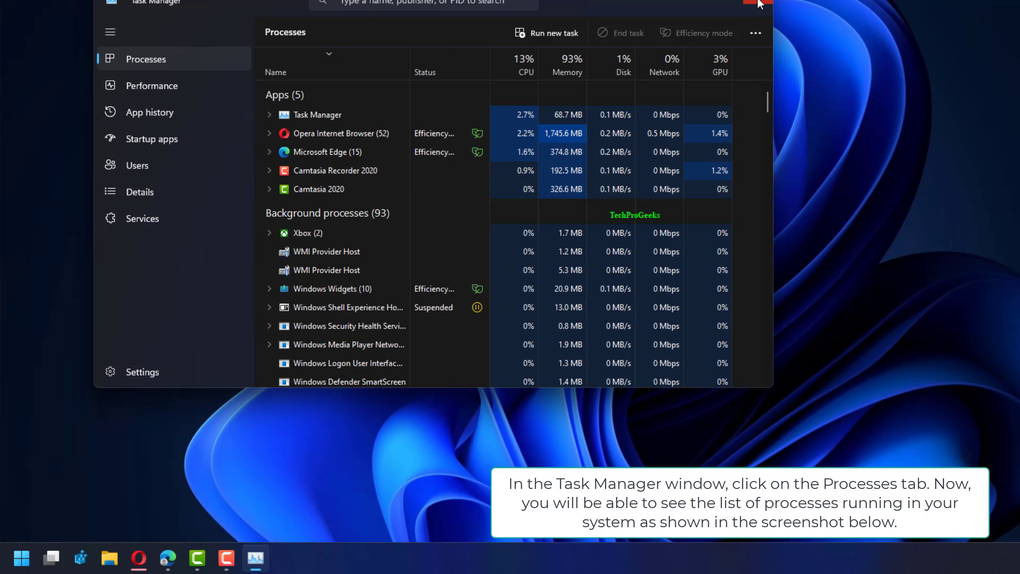
Close Task Manager after reviewing the Processes list, returning to the Start menu
{"action": "left_click", "coordinate": [18, 559]}
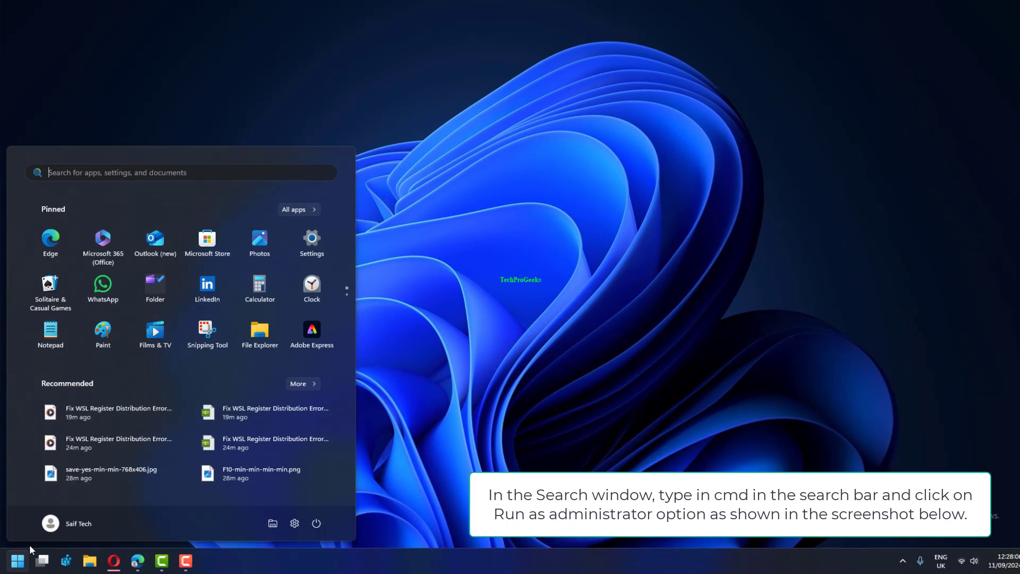
Search 'cmd' and run Command Prompt as administrator
{"action": "type", "text": "cmd"}
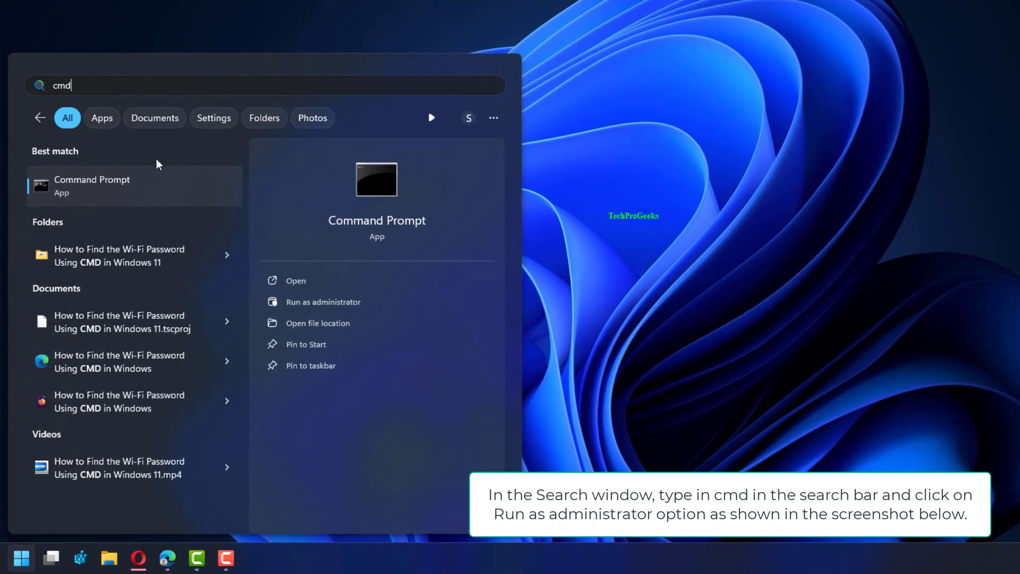
{"action": "right_click", "coordinate": [91, 185]}
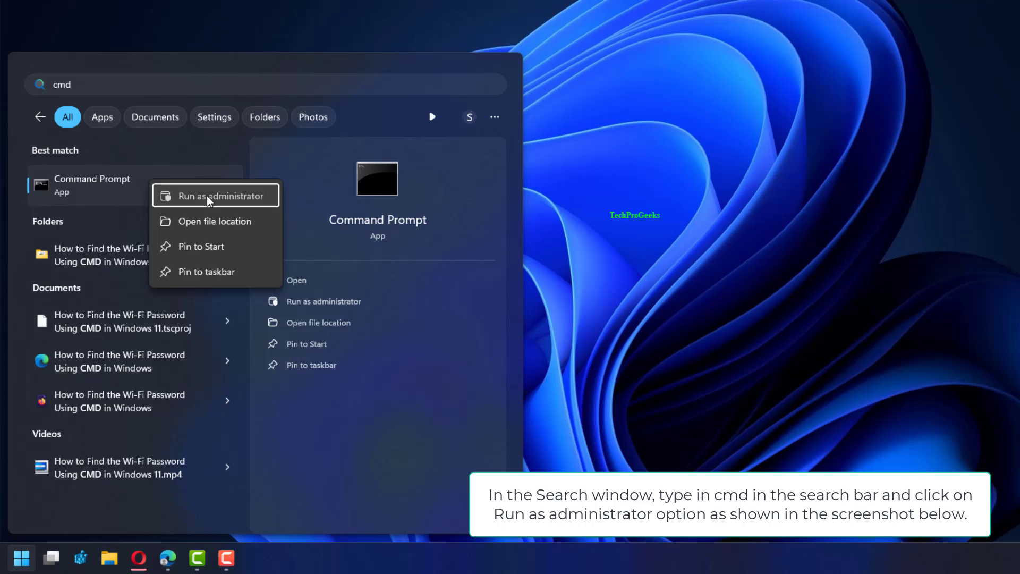
{"action": "left_click", "coordinate": [215, 195]}
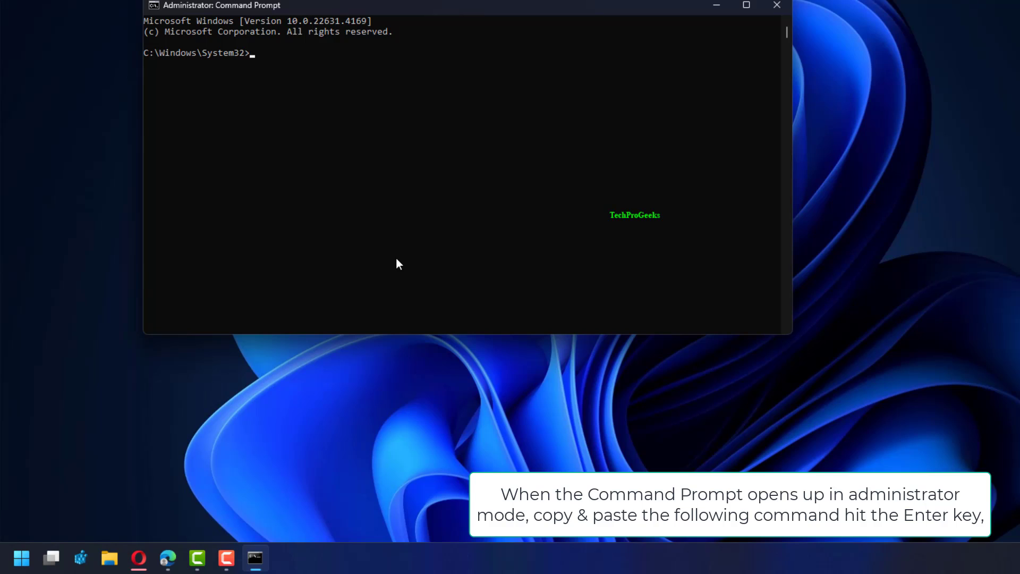
Run tasklist to list every process with its PID, session and memory usage
{"action": "type", "text": "task"}
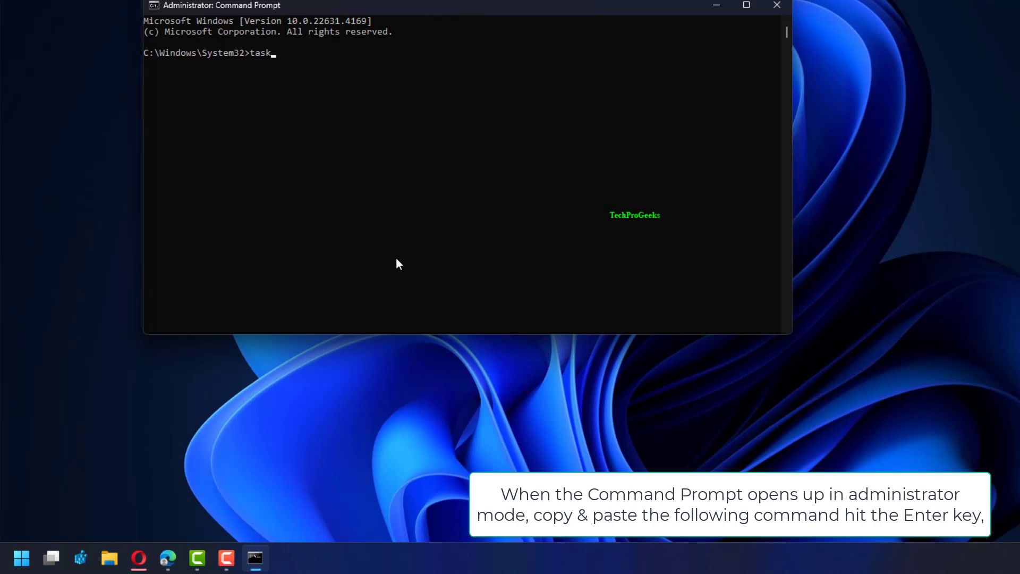
{"action": "type", "text": "list"}
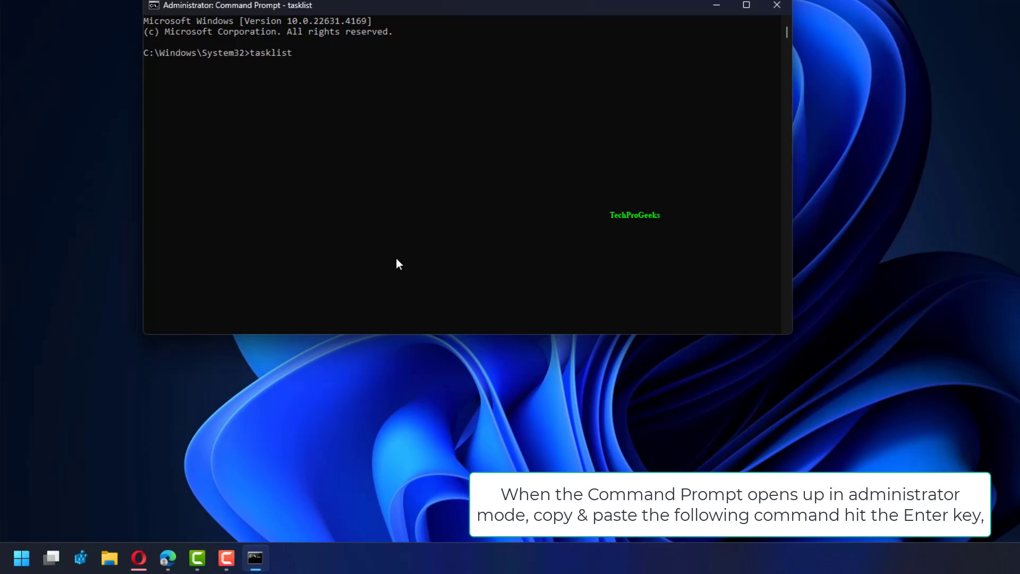
{"action": "key", "text": "enter"}
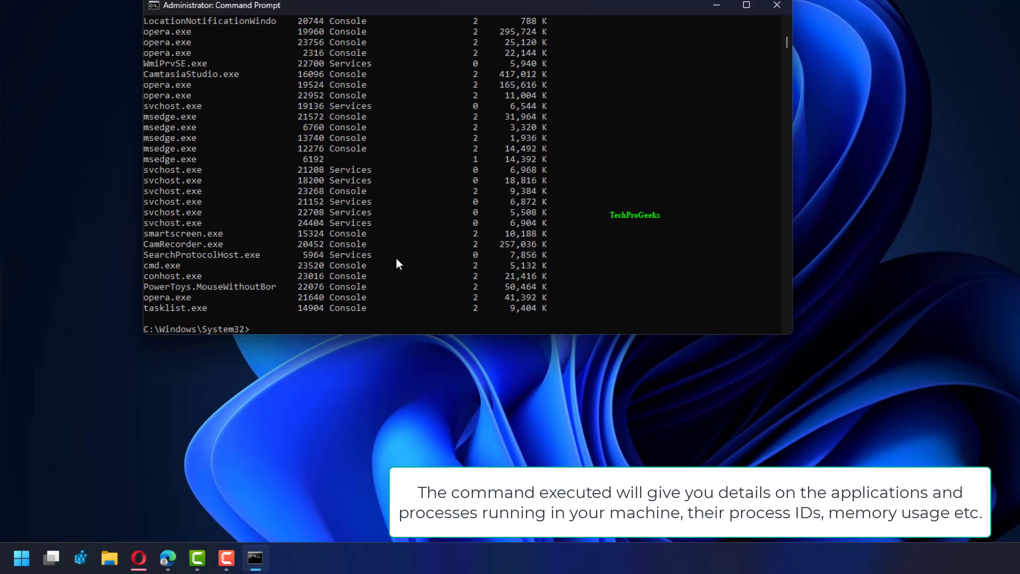
{"action": "mouse_move", "coordinate": [816, 55]}
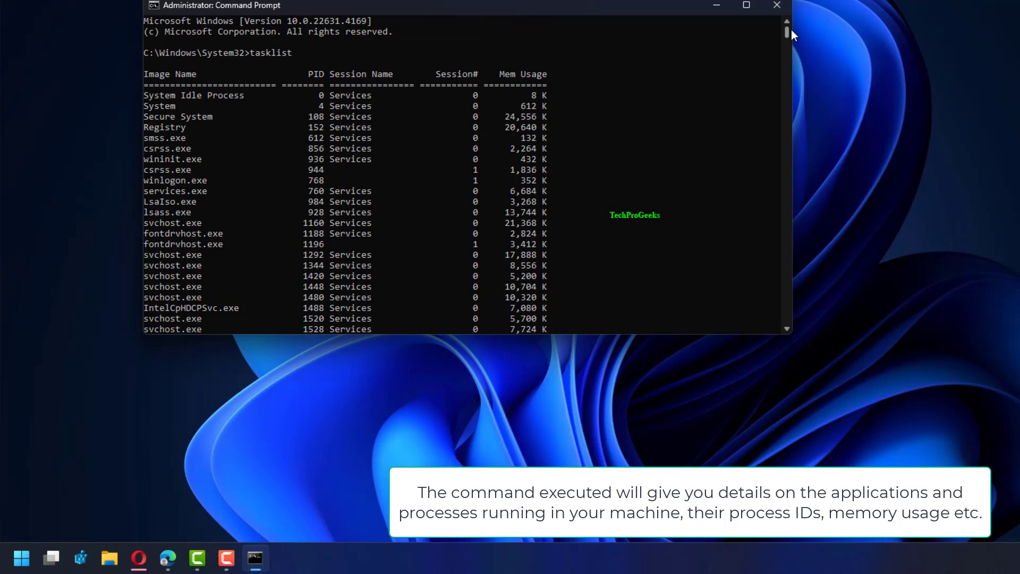
{"action": "mouse_move", "coordinate": [727, 221]}
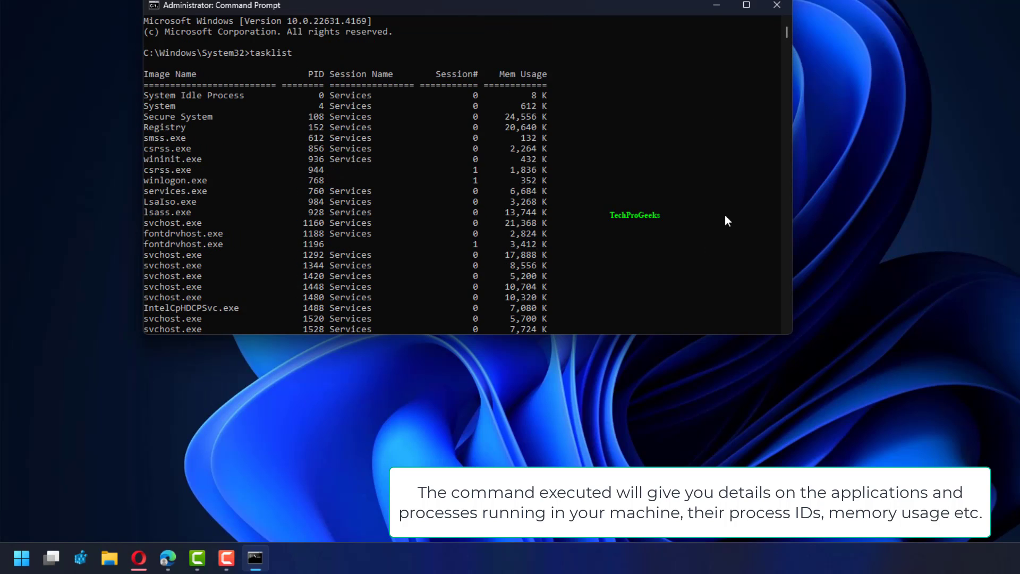